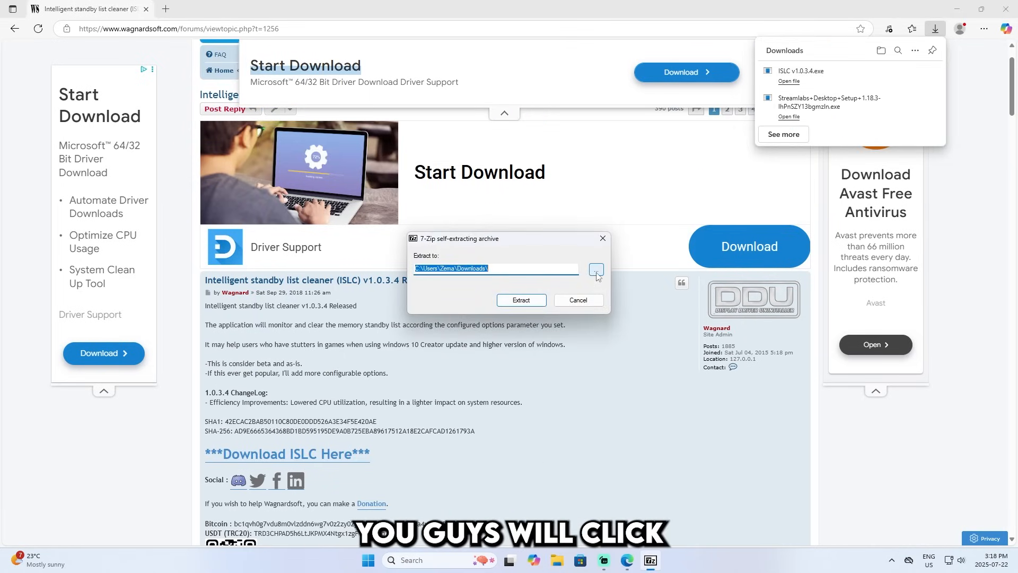
Change the extraction destination from Downloads to C:\Users\Zema\Desktop via Browse For Folder
click(595, 268)
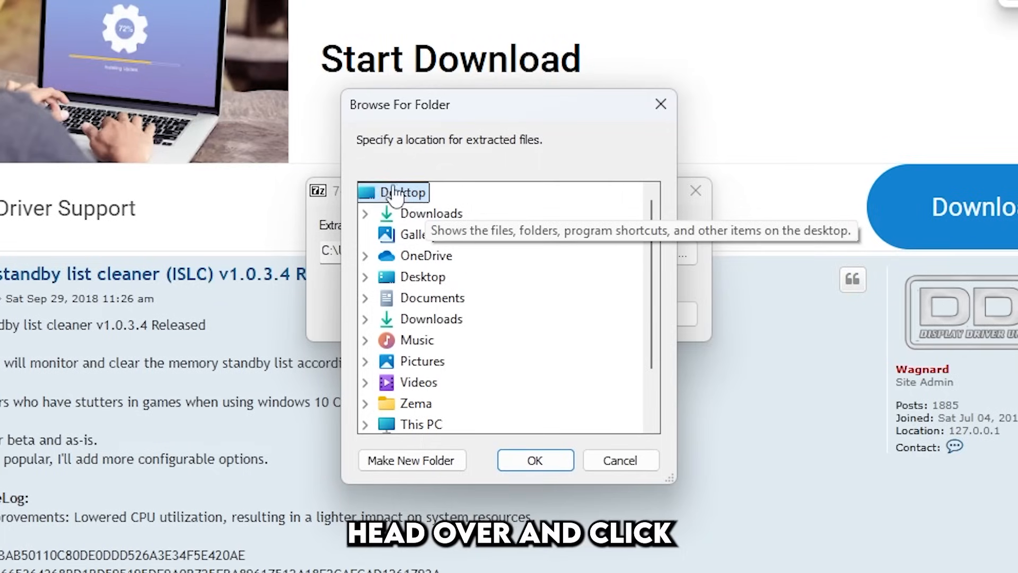
click(535, 460)
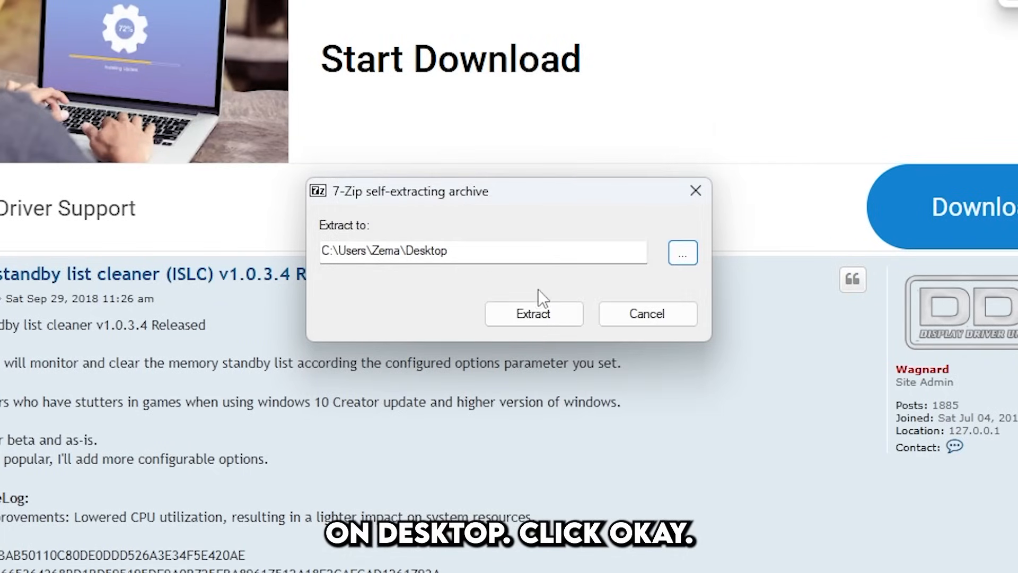